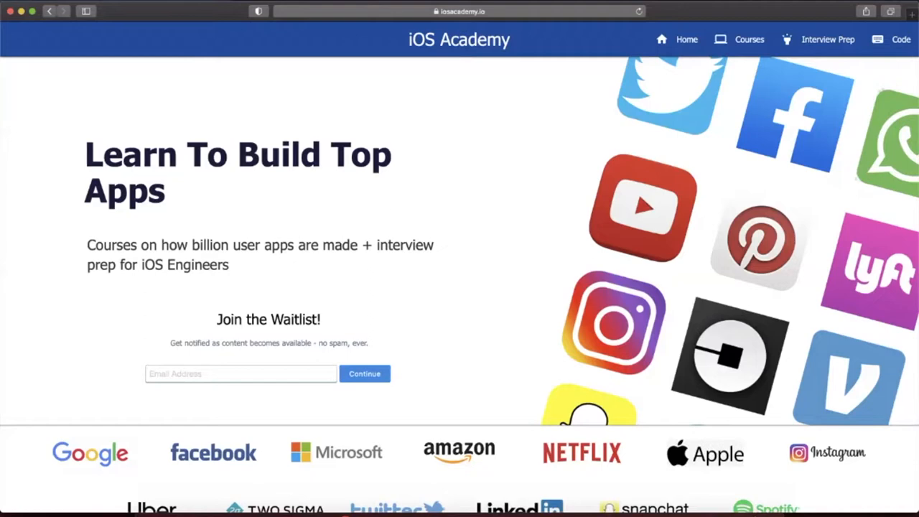
Create the SwiftUI iOS App project SwiftUILottieAnimations, replacing the existing folder.
left_click(241, 373)
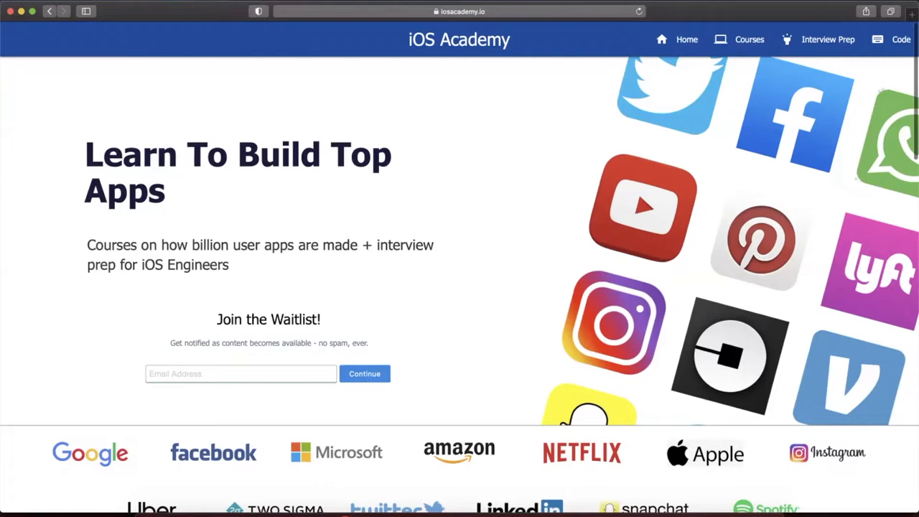
scroll("down", 3)
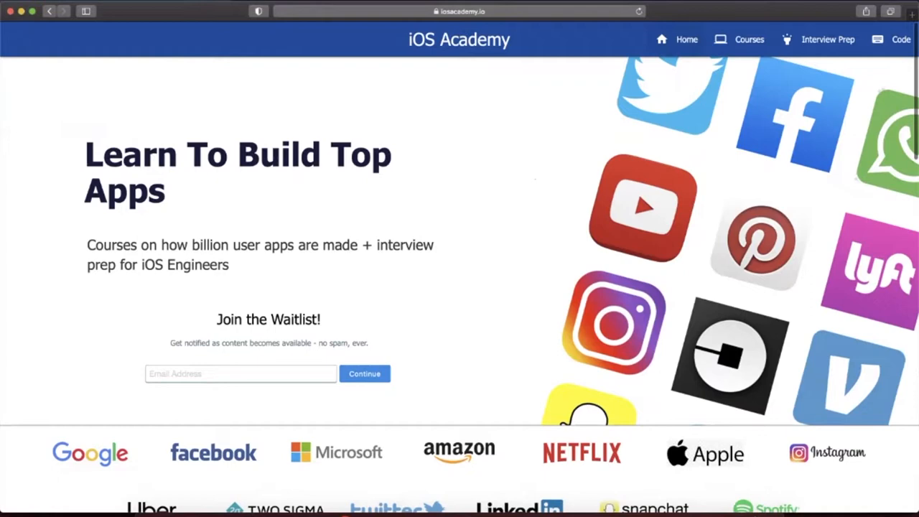
left_click(749, 39)
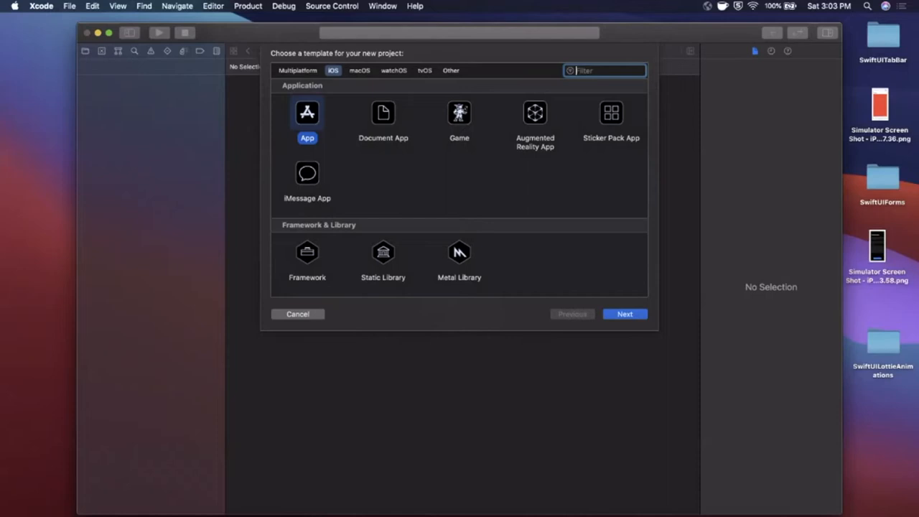
left_click(624, 313)
type("SwiftUILottieAnimations")
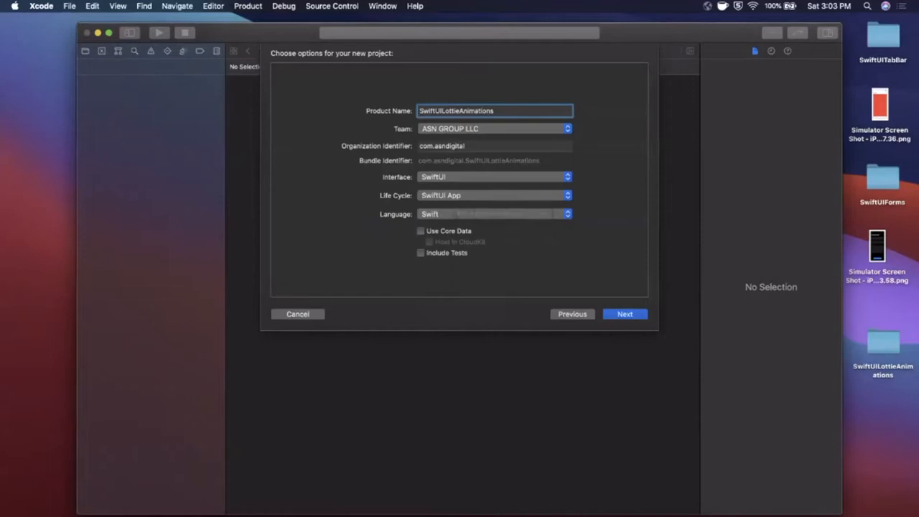
left_click(624, 314)
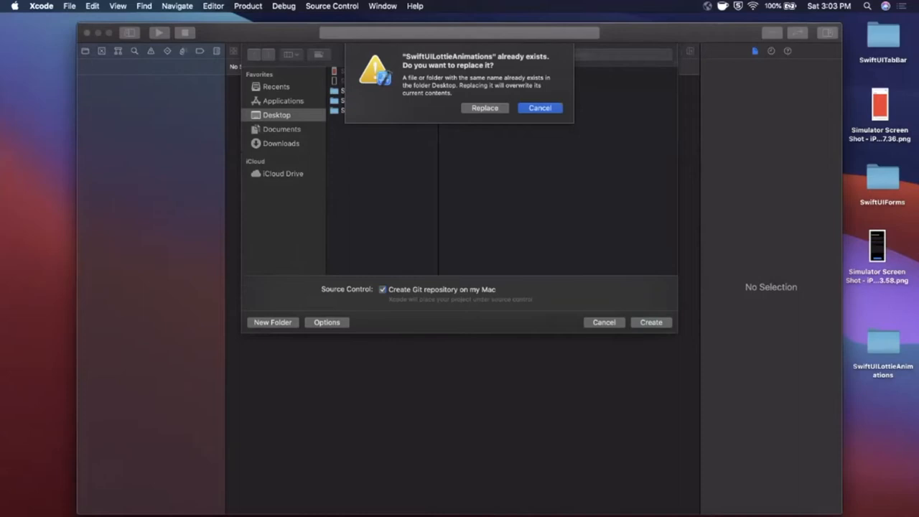
left_click(539, 108)
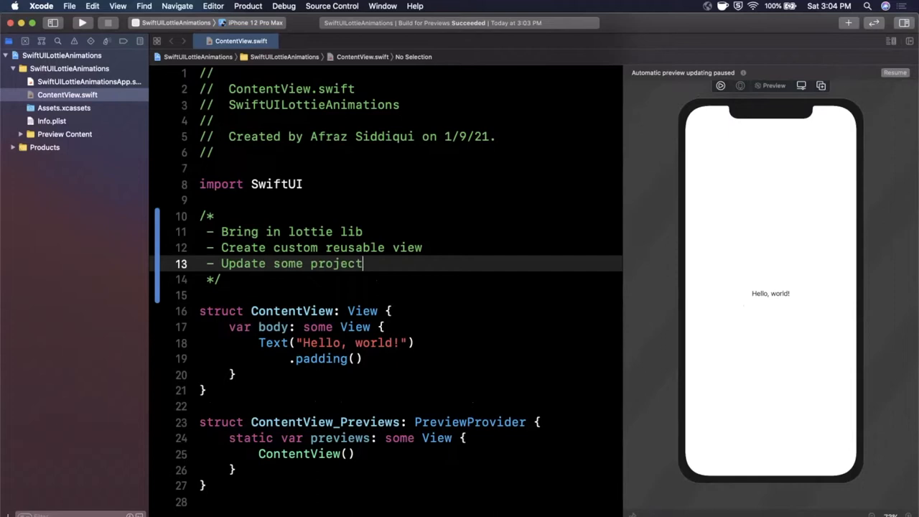
Write the plan comment: bring in Lottie, create a reusable view, update project settings.
type("settings")
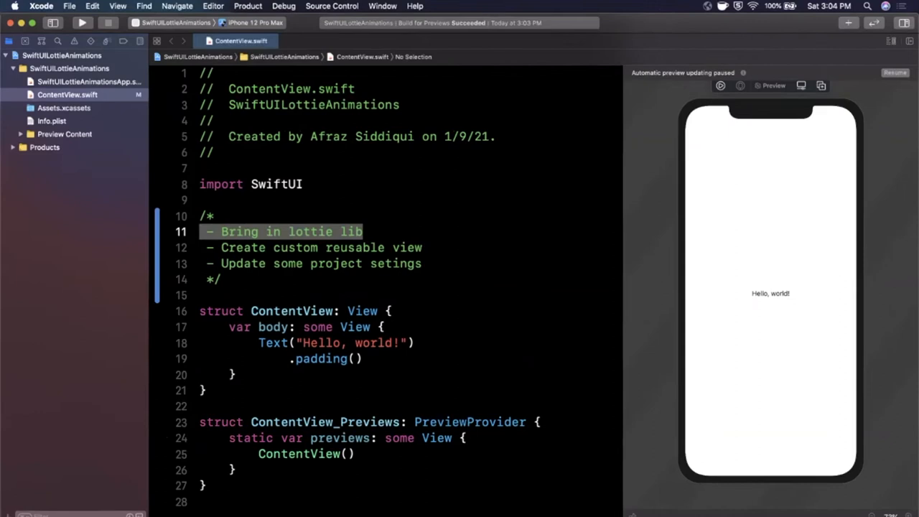
Add the airbnb lottie-ios Swift package (Lottie 3.1.9) to the app target.
left_click(69, 5)
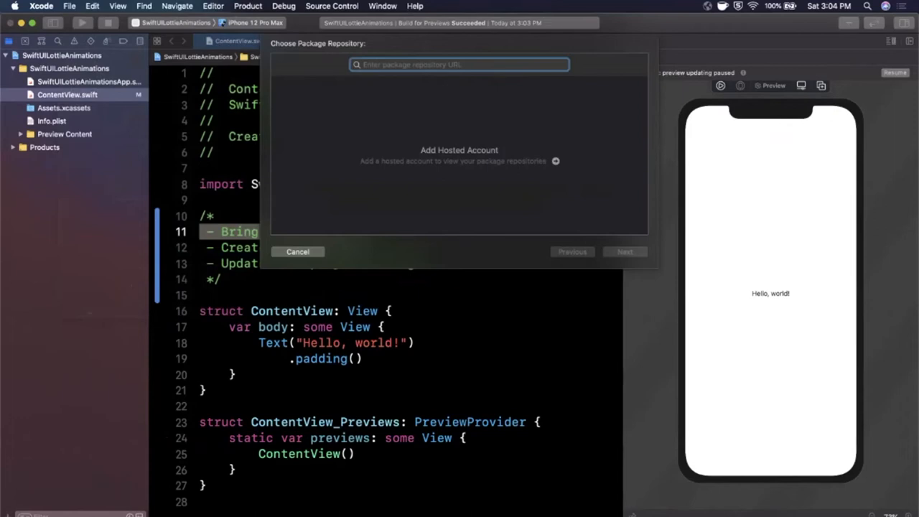
left_click(624, 251)
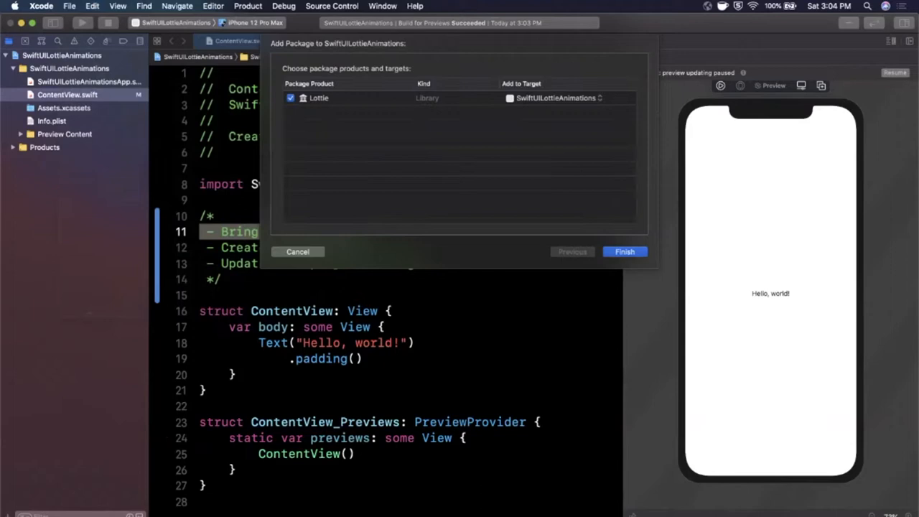
left_click(624, 251)
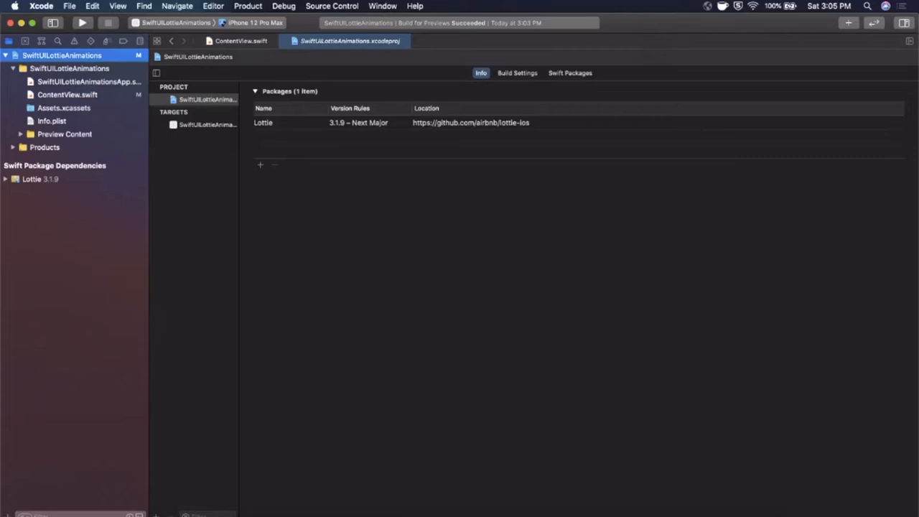
Search the app target's Build Settings for 'dead' to show dead code stripping.
left_click(578, 73)
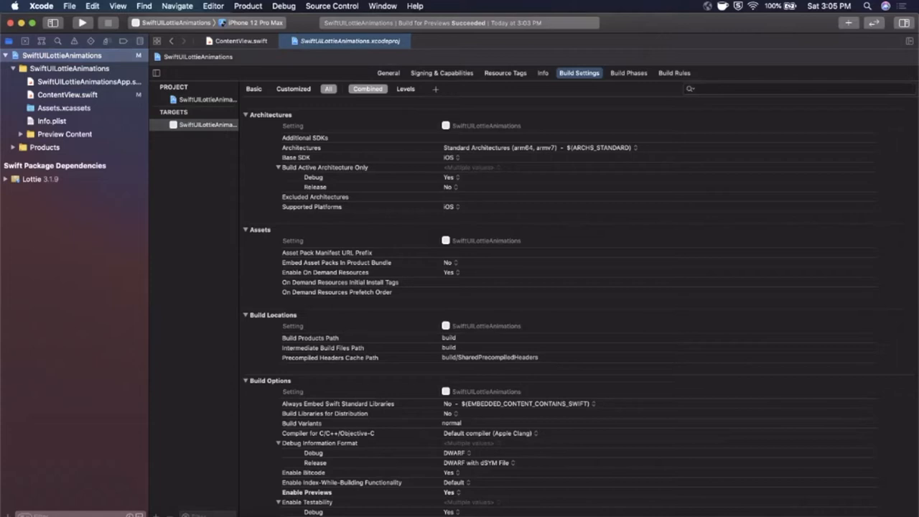
type("dead")
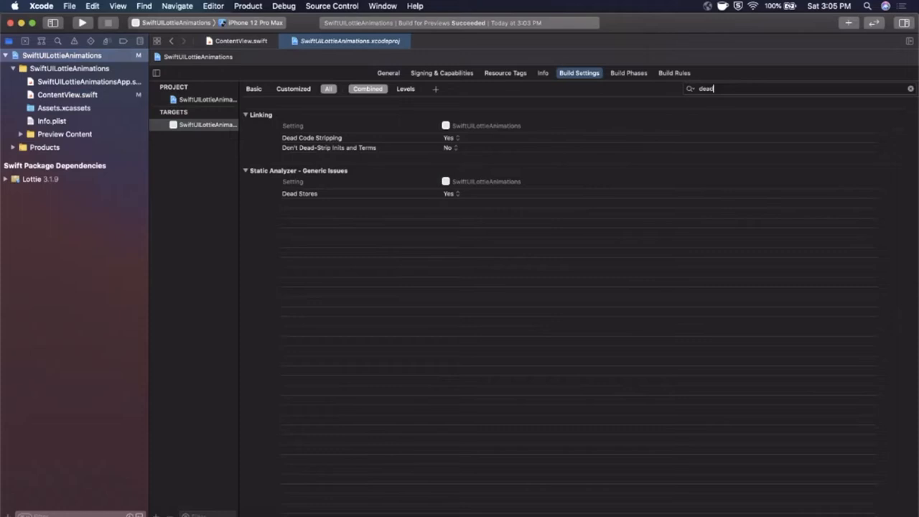
left_click(448, 137)
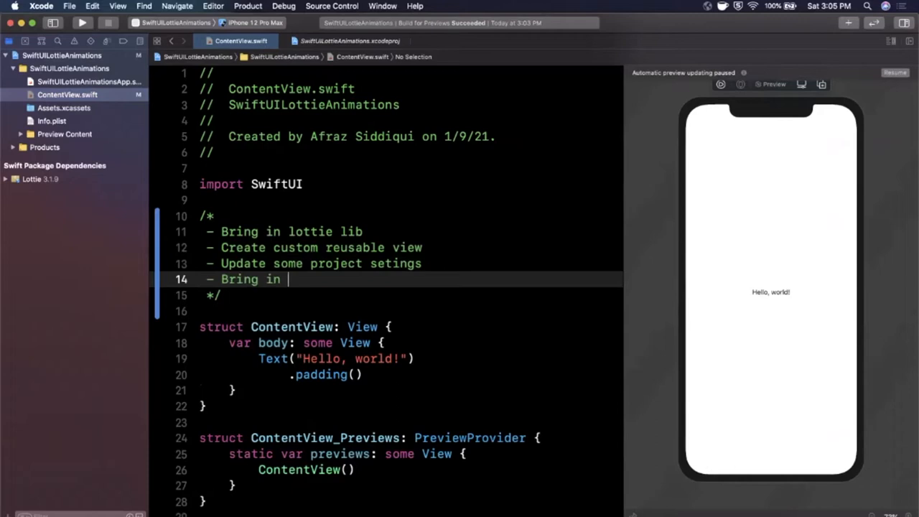
Add a 'Bring in some dope animations' plan line and create LottieView.swift.
type("some dope animations")
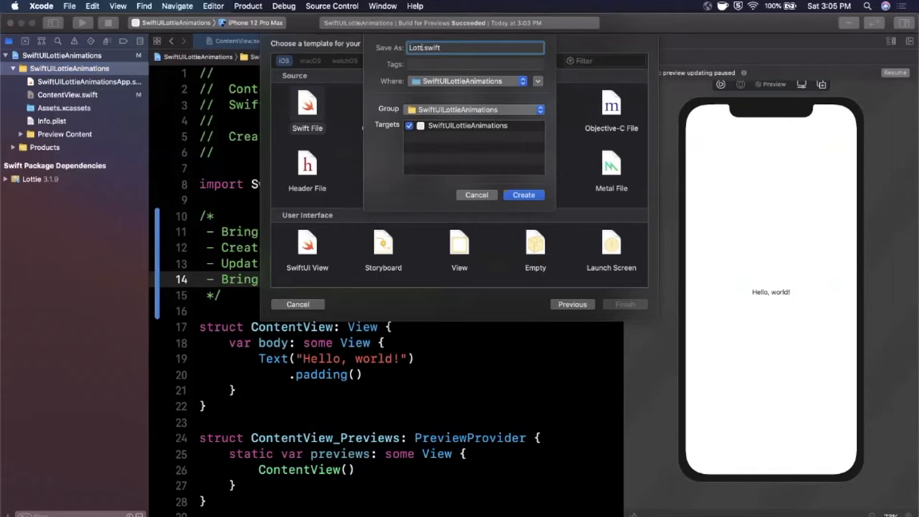
left_click(524, 195)
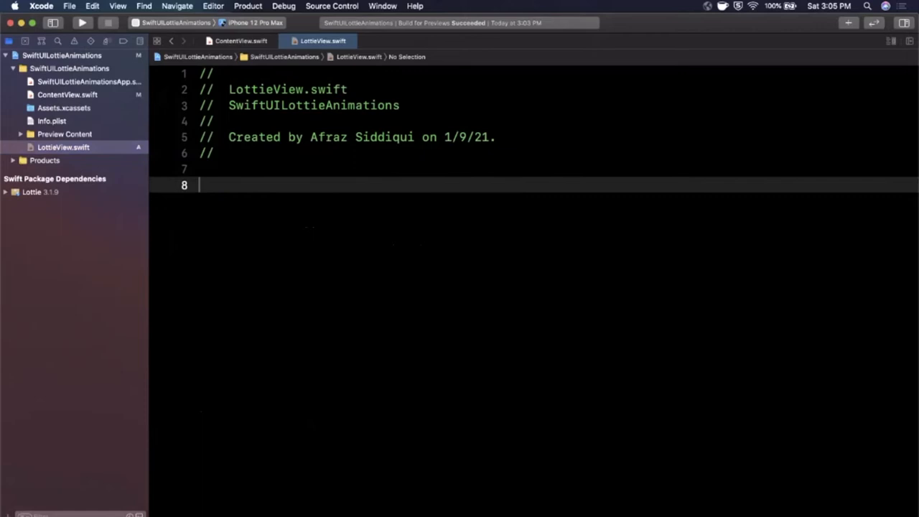
Import Lottie, SwiftUI and UIKit and declare UIViewRepresentable LottieView with makeUIView/updateUIView stubs.
type("import Lottie")
type("import UIKit")
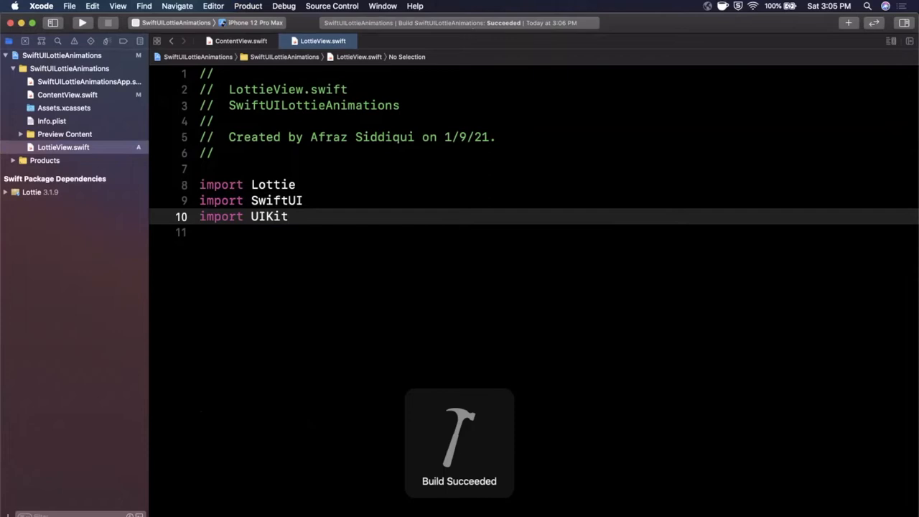
type("struct LottieView: UIViewRepresentable {")
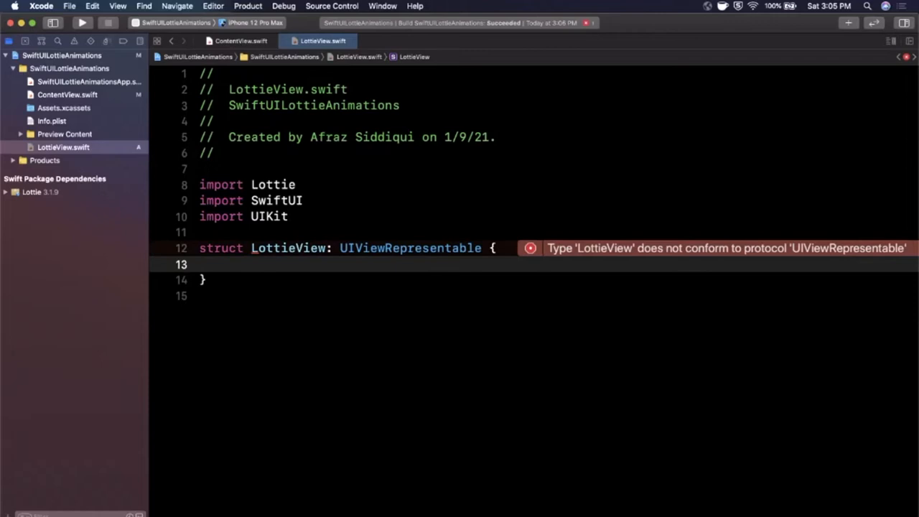
type("typealias UIViewType = type")
type("let")
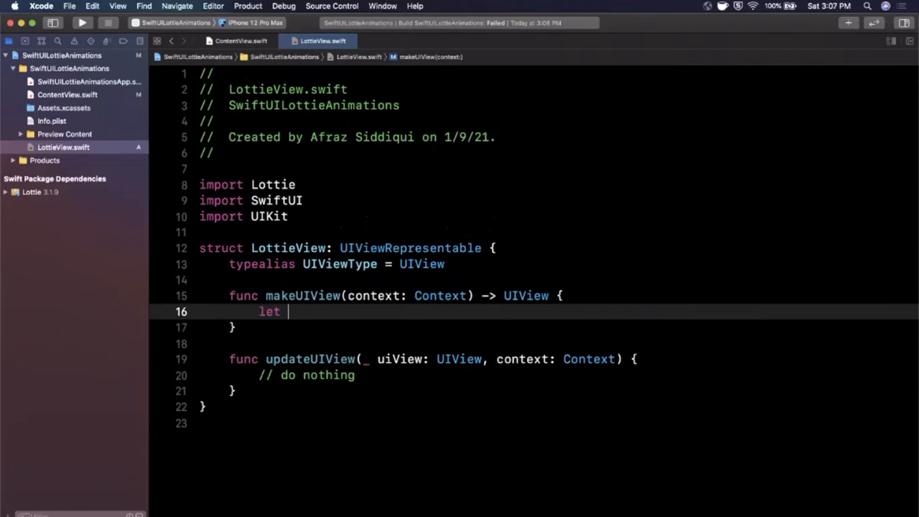
Make makeUIView return a UIView(frame: .zero) with an '// Add animation' comment.
type("view = UIView(frame: .zero)")
type("return view")
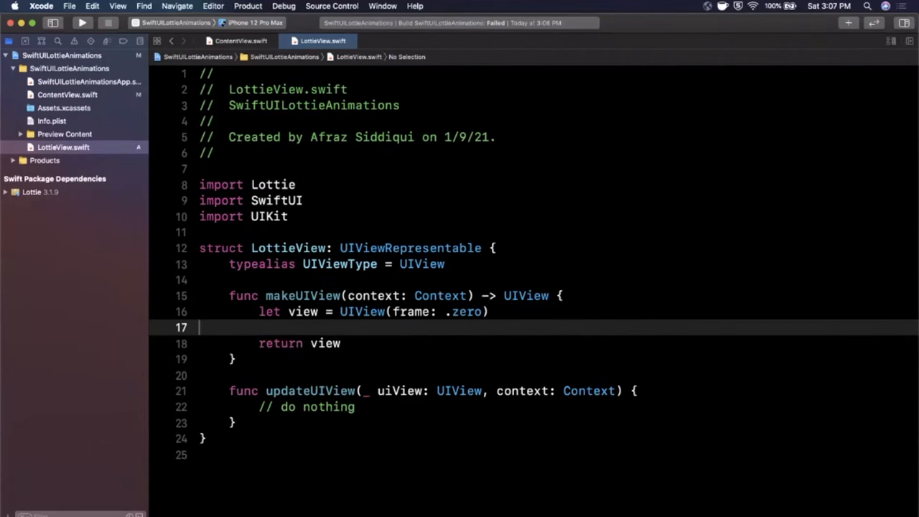
type("// Add animation")
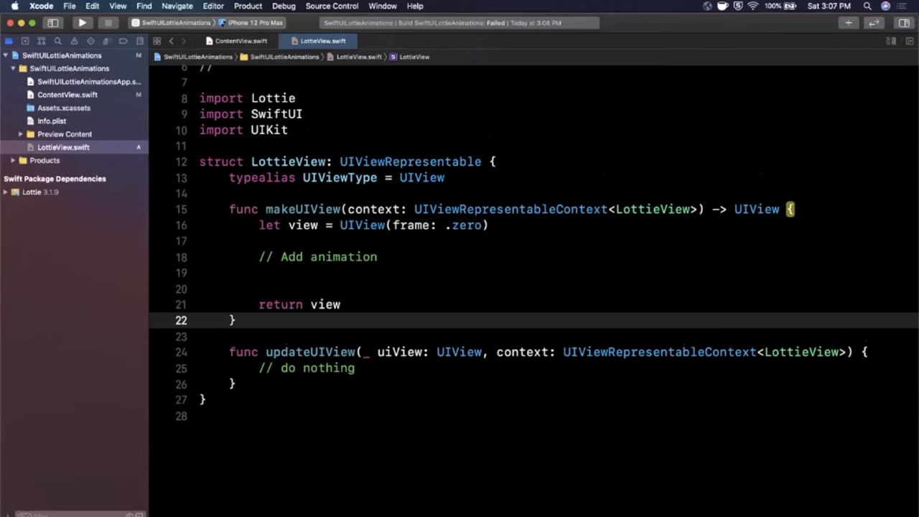
Add a looping, playing AnimationView with scaleAspectFit content mode as a subview.
type("let an")
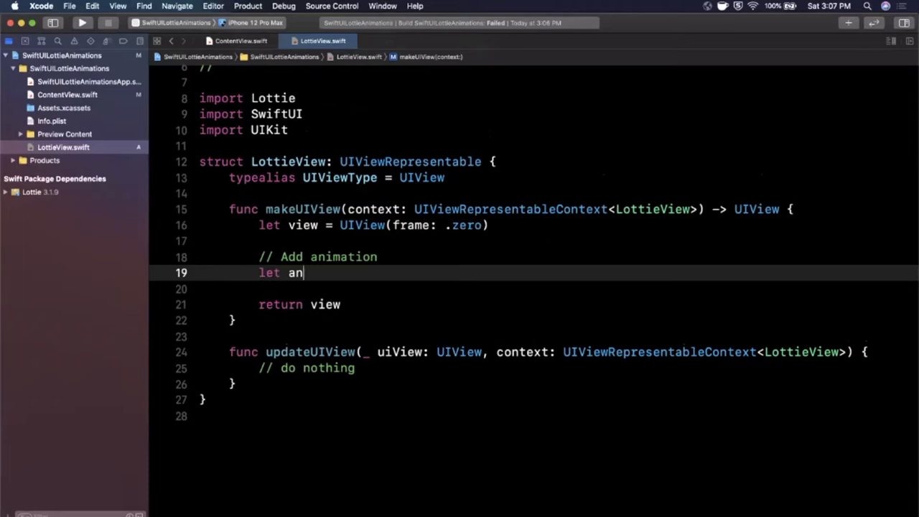
type("imationView = AnimationView(")
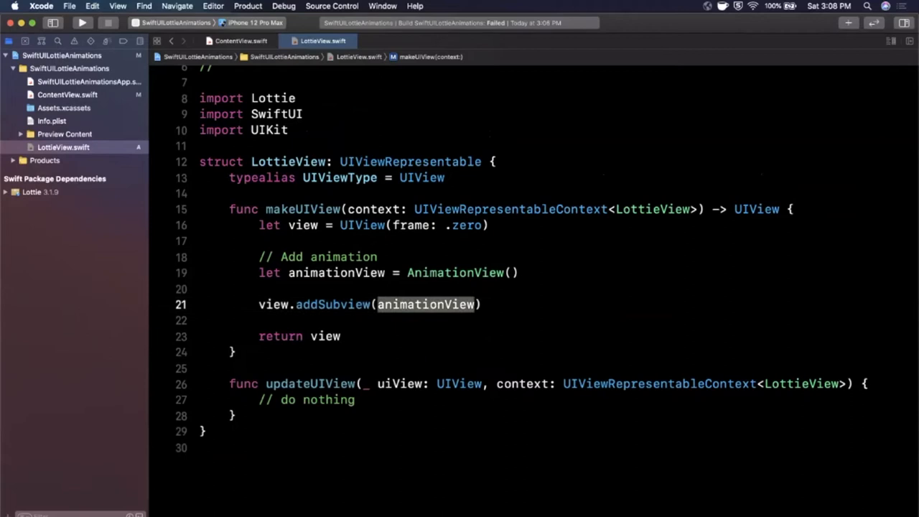
type("animationView.loopMode = .loop")
type("animationView.play(")
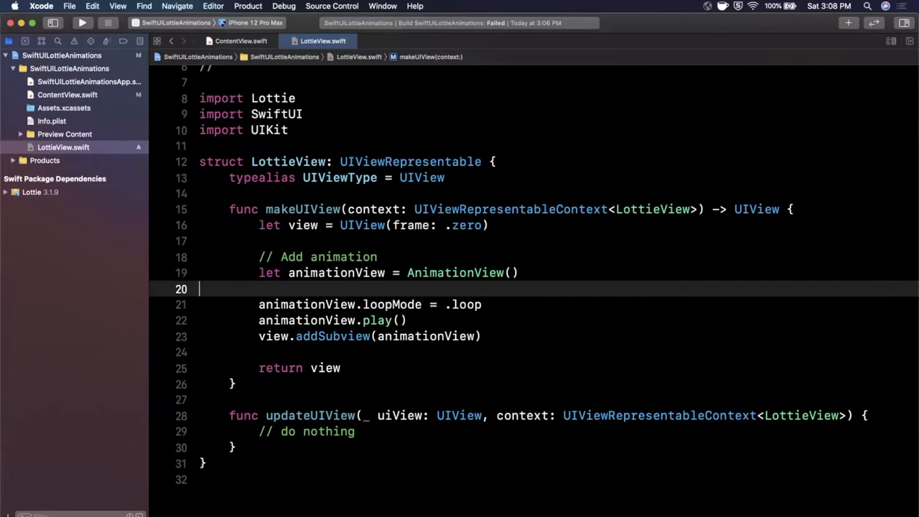
type("animationView.contentMode = .scaleAspectFit")
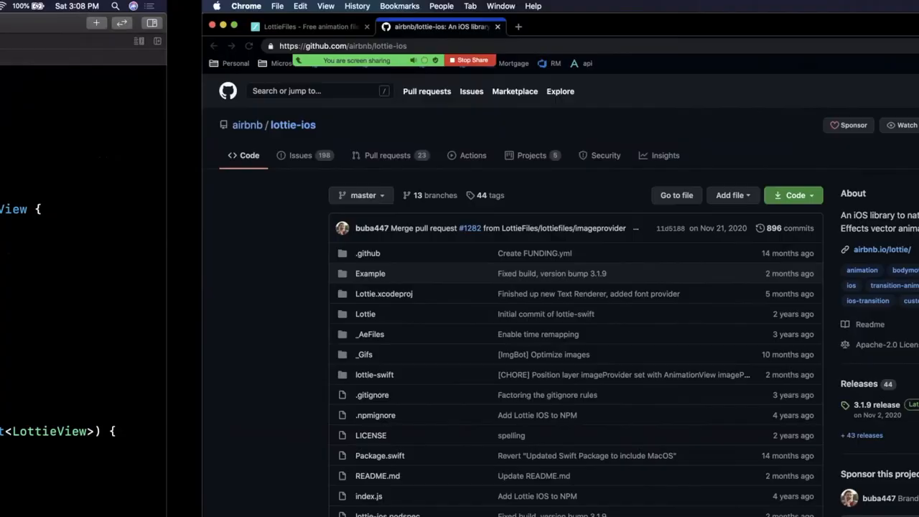
Switch to the airbnb/lottie-ios GitHub repository tab in Chrome.
left_click(104, 26)
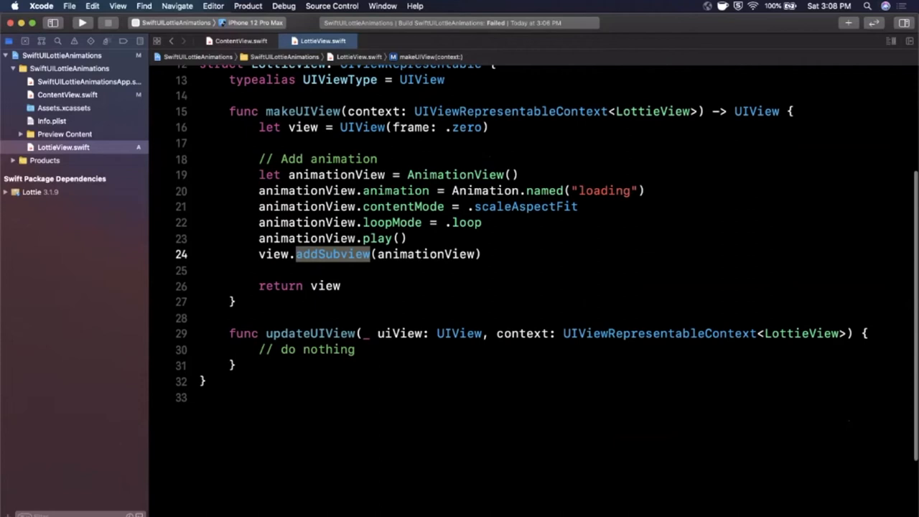
Disable autoresizing on animationView and activate width and height constraints matching the view.
type("animationView.translatesAutoresizingMaskIntoConstraints = false")
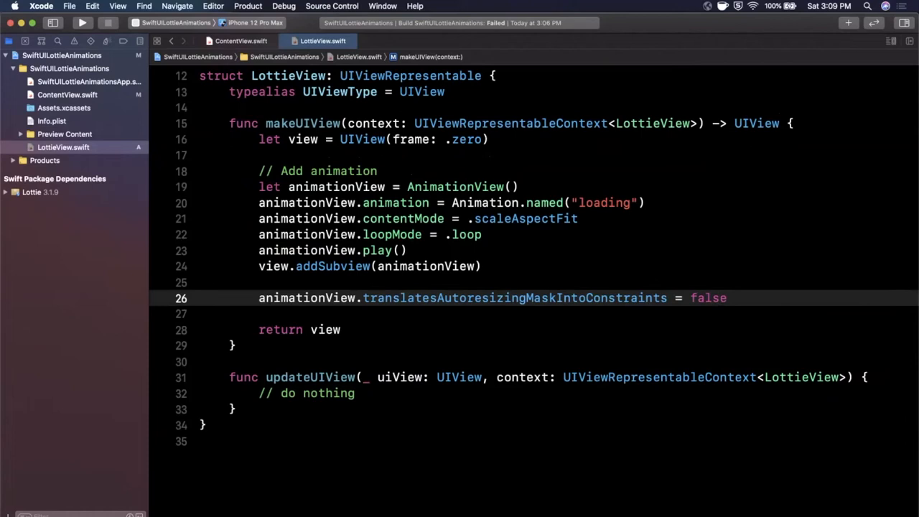
type("nsl")
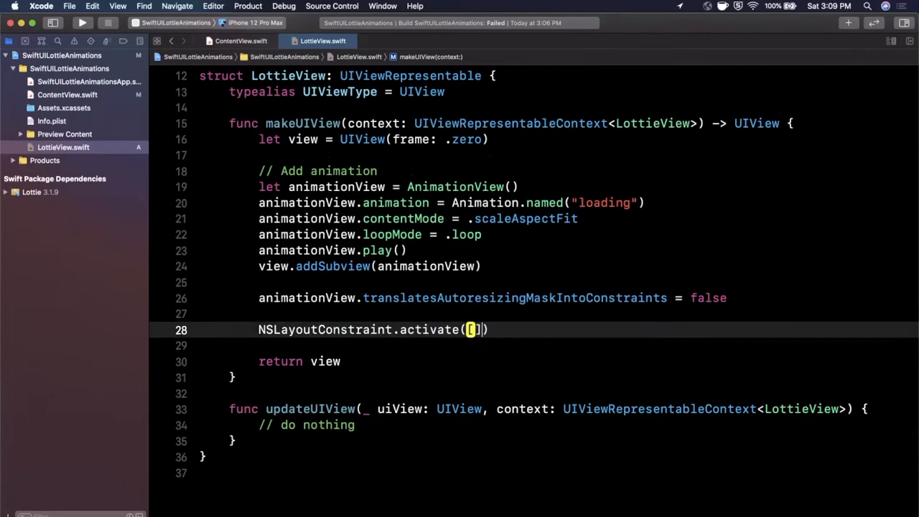
type("animationView.widthAnchor.constraint(equalTo: view.")
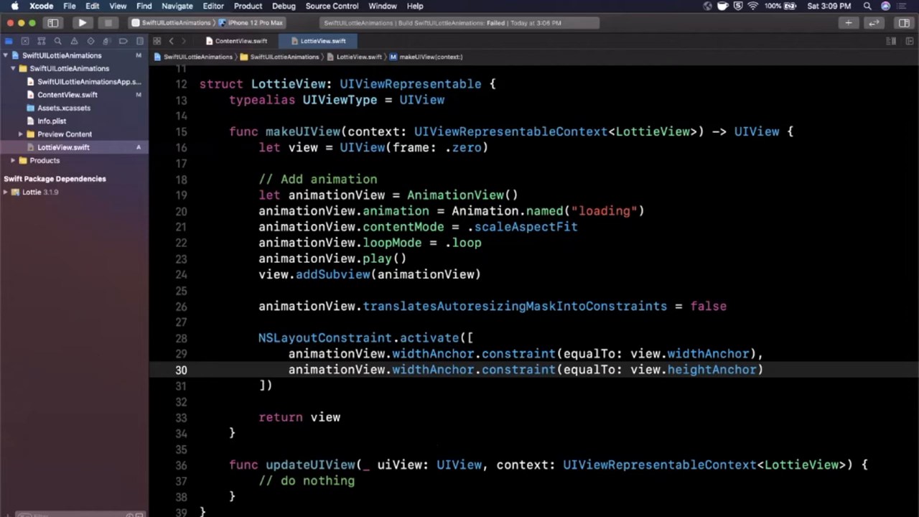
type("heightAnchor")
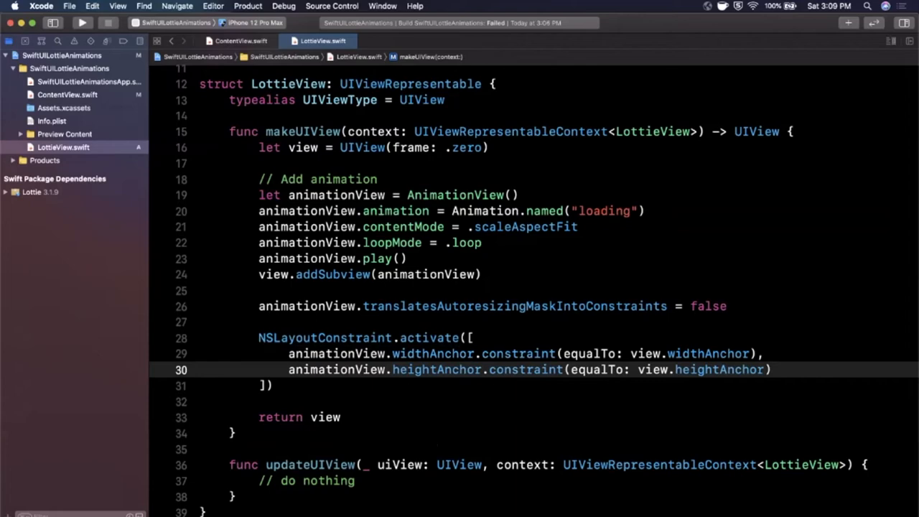
left_click(241, 41)
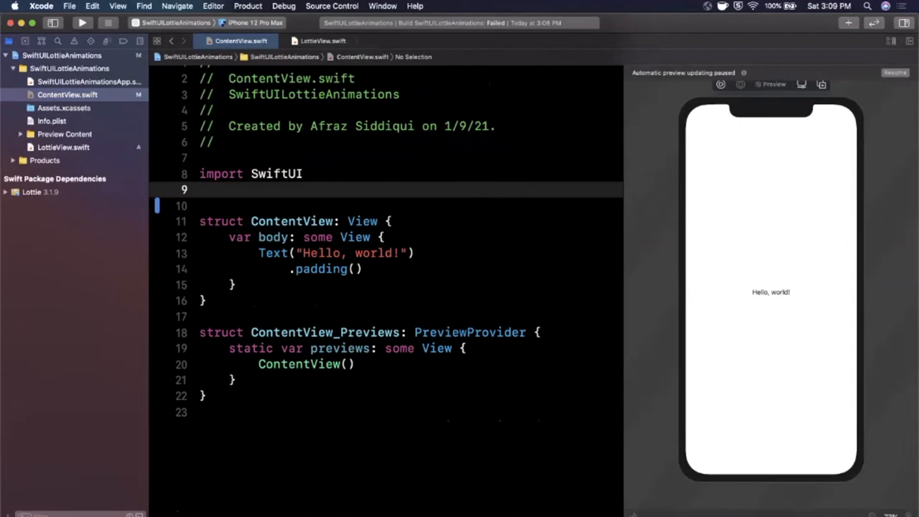
Wrap a 250×250 LottieView in a NavigationView titled 'SwiftUI Lottie' with a red background.
type("NavigationView {")
type(".background(")
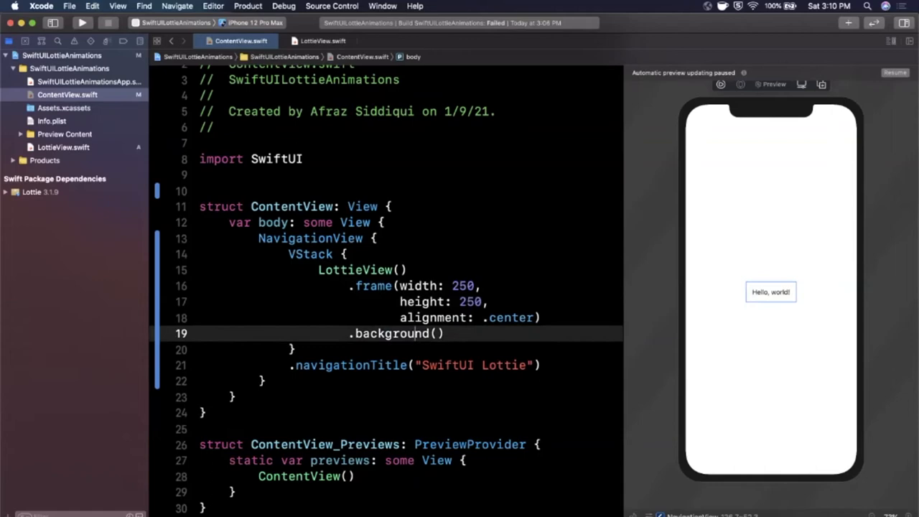
type("Color.red")
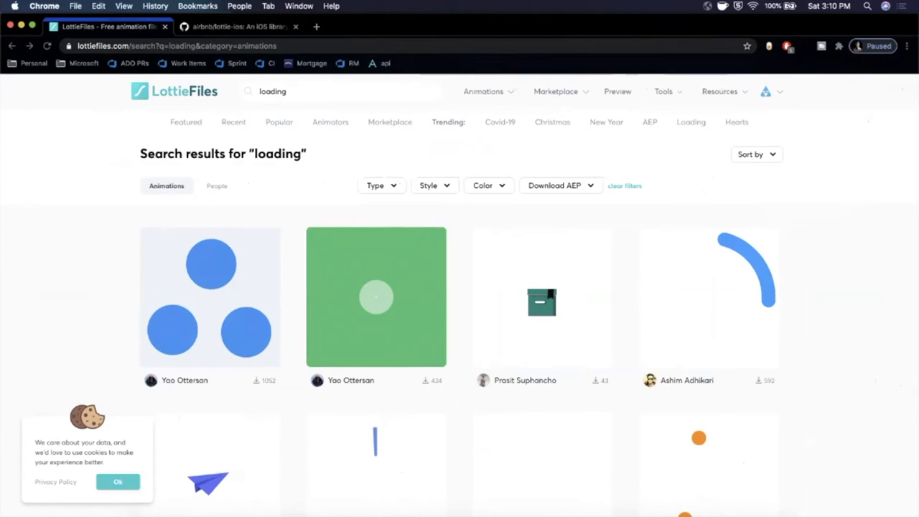
Download the blue three-circle loading animation from the LottieFiles results.
left_click(376, 297)
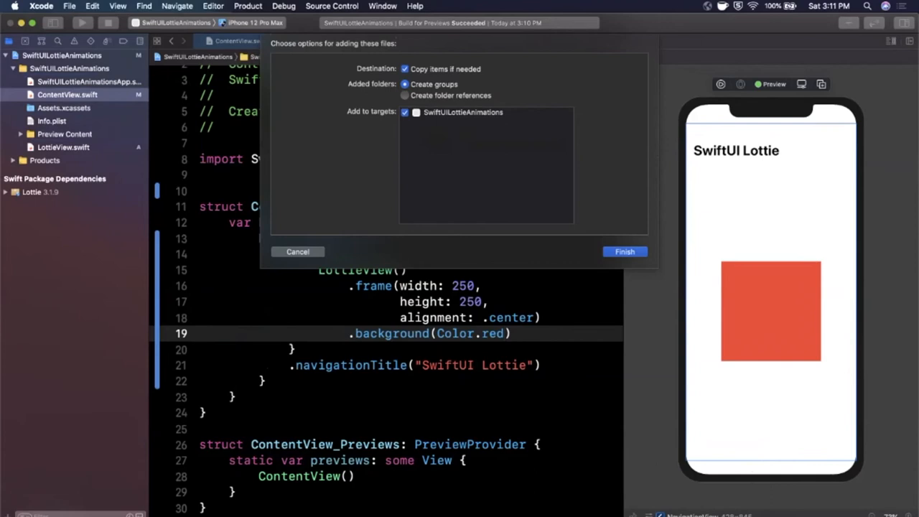
Add loading.json to the project, then drop the red background so the preview plays it.
left_click(624, 251)
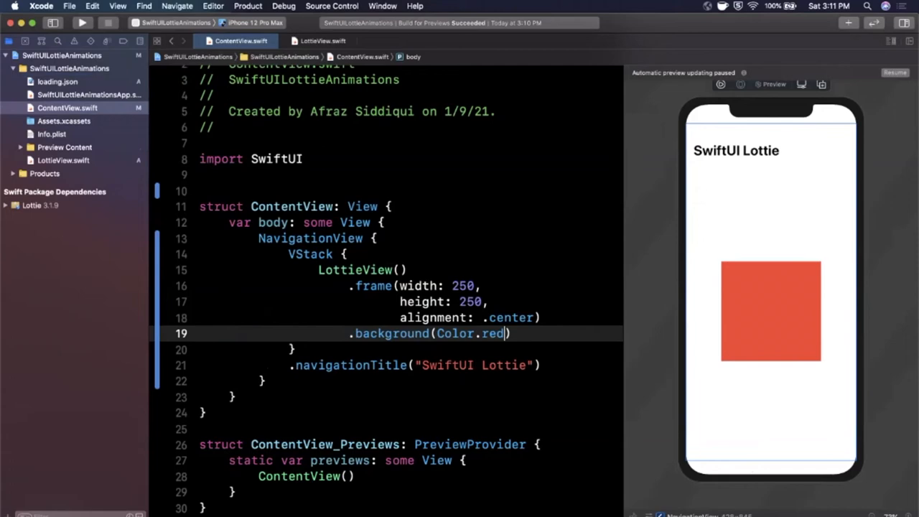
left_click(322, 41)
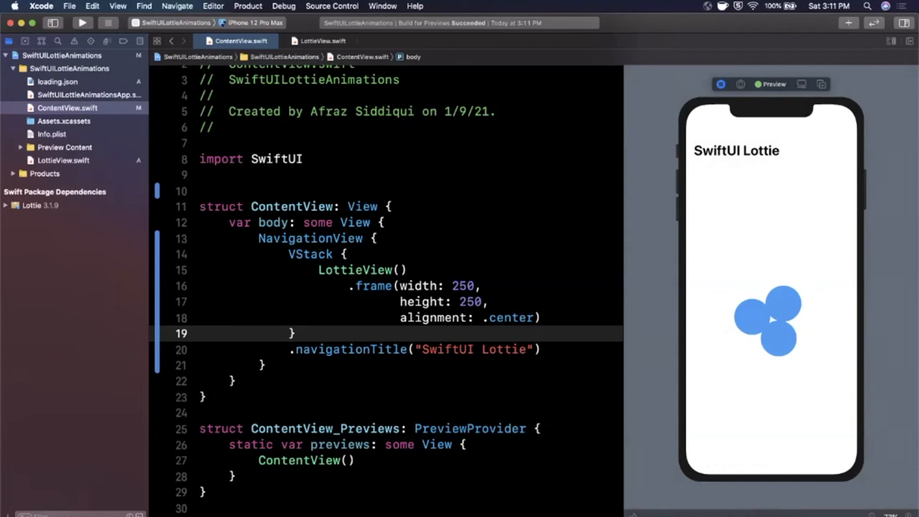
Set the LottieView frame to 100×100 and give LottieView a fileName String property for Animation.named.
type("100")
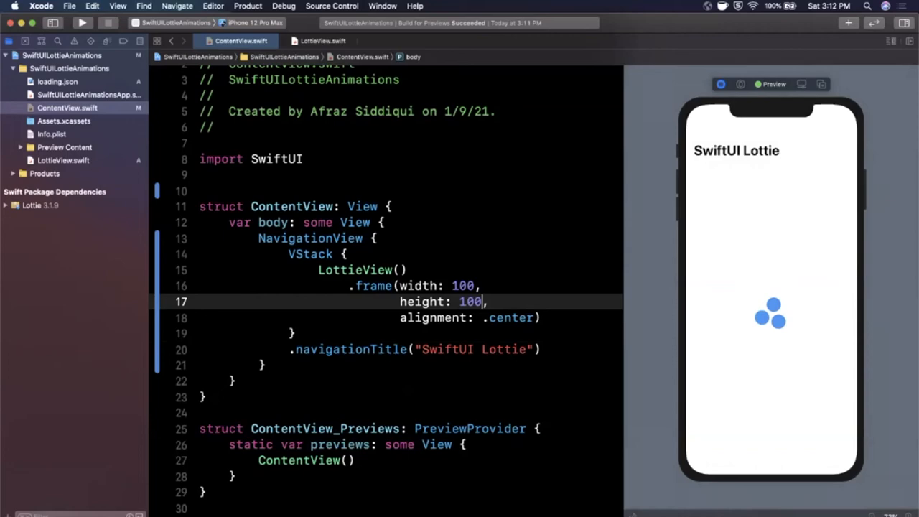
left_click(321, 41)
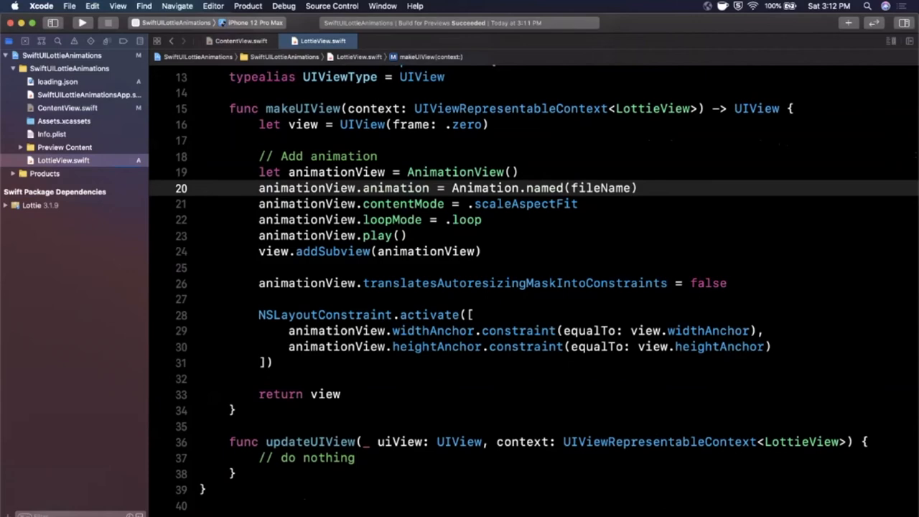
type("var fileName: String")
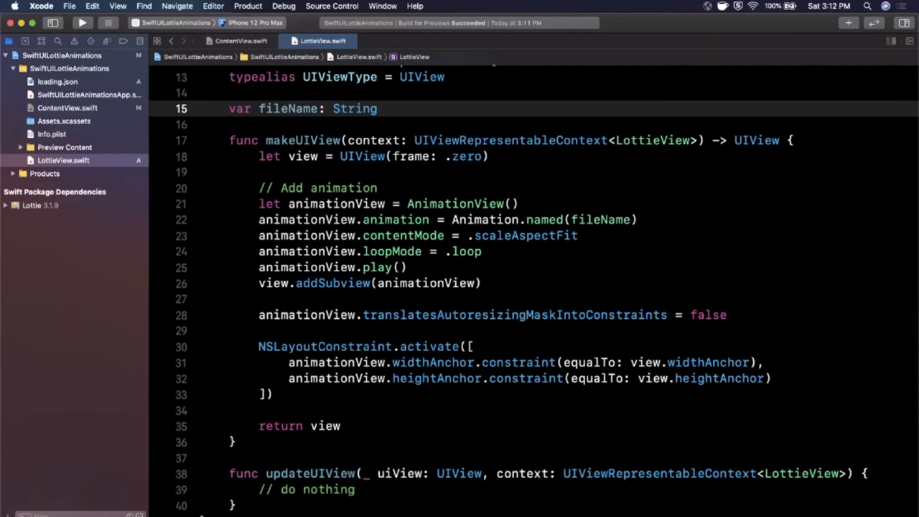
left_click(240, 41)
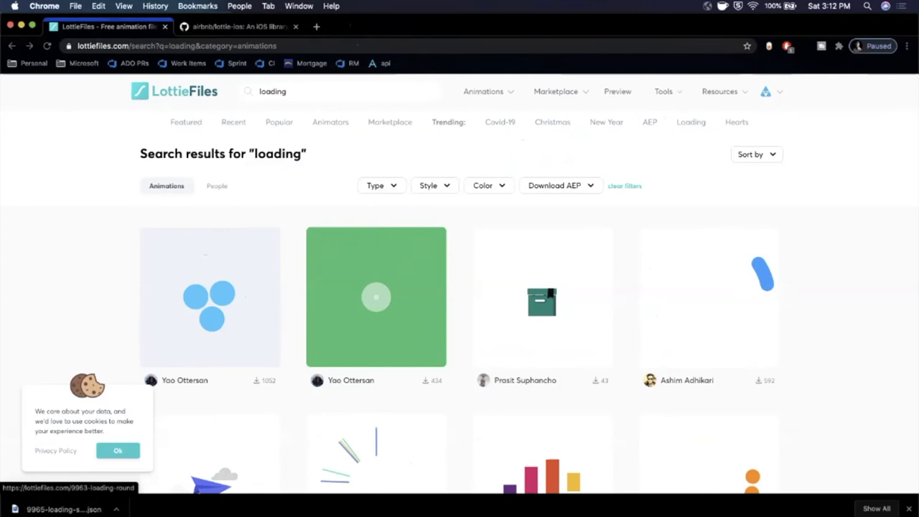
Download another loading animation JSON from LottieFiles.
left_click(375, 297)
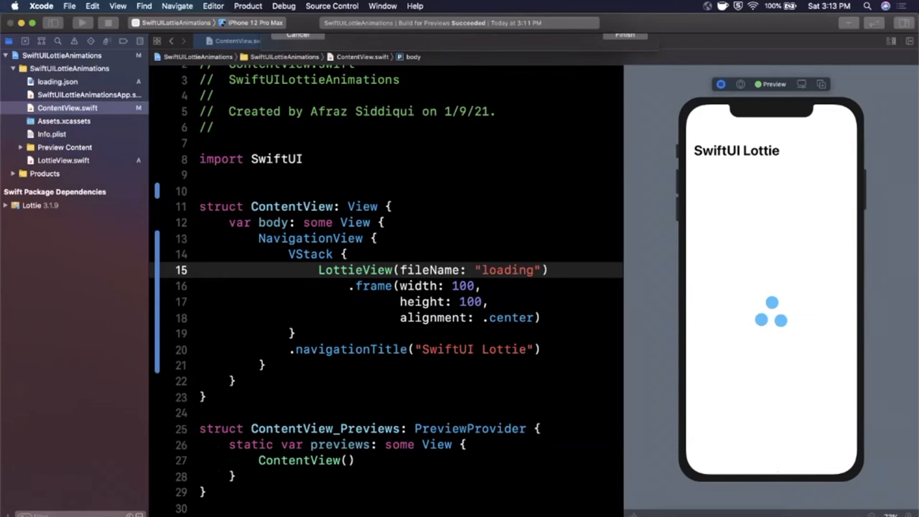
Preview LottieView with fileName 'loading2', then revert it to 'loading'.
double_click(507, 269)
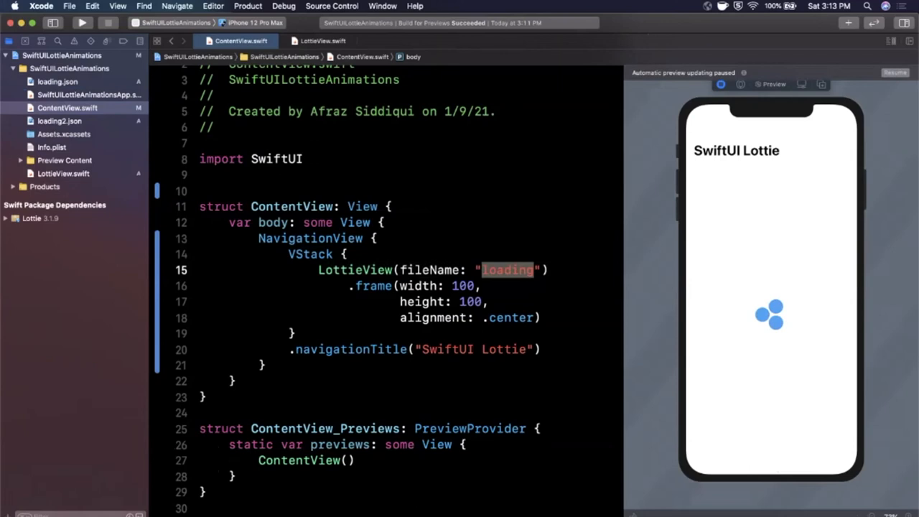
type("2")
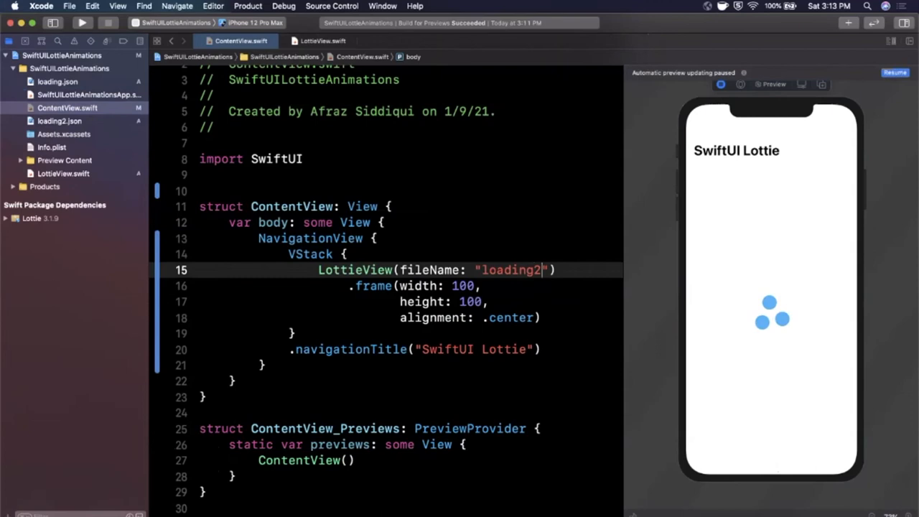
left_click(894, 72)
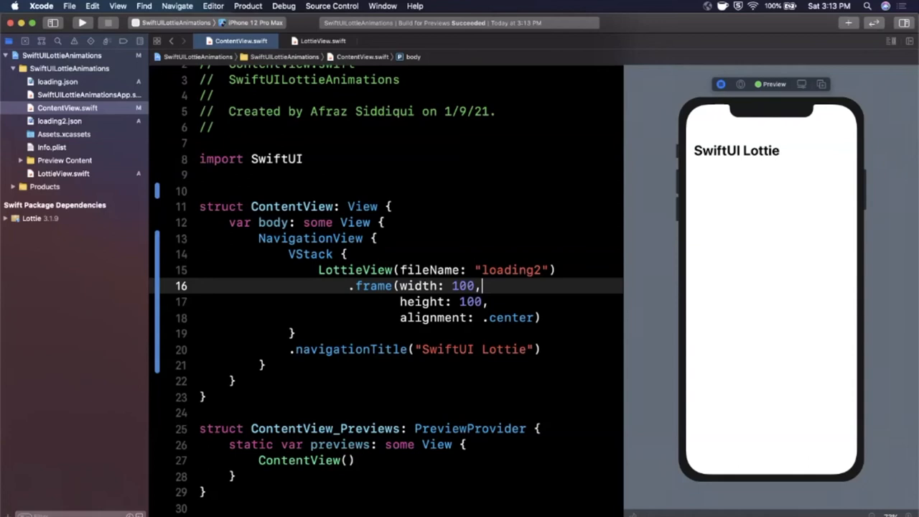
key("backspace")
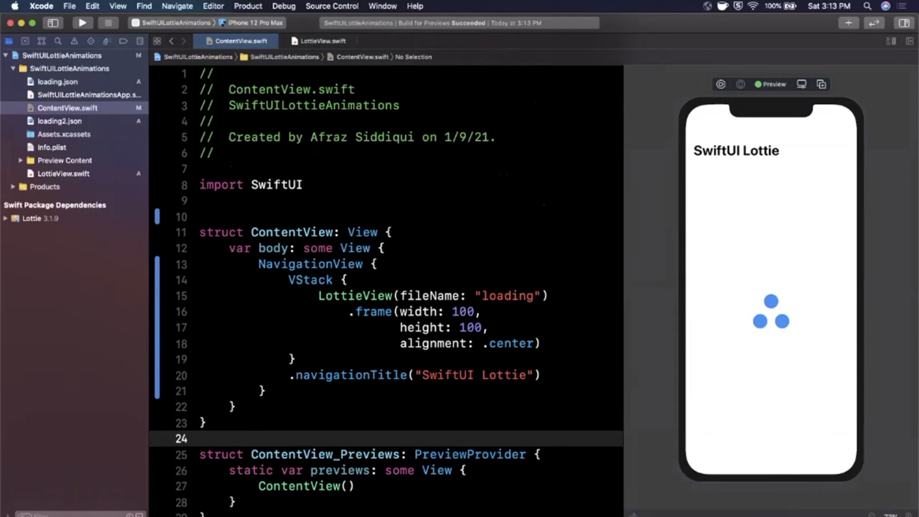
left_click(322, 41)
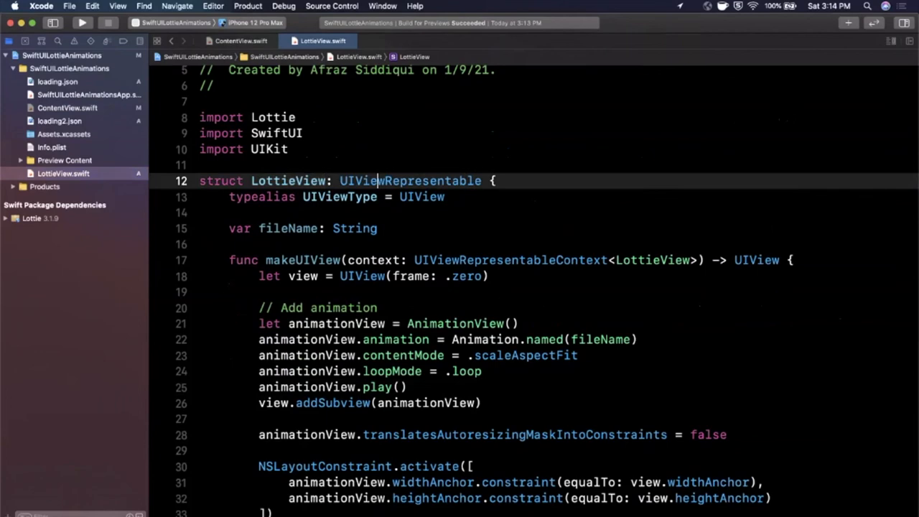
scroll("down", 3)
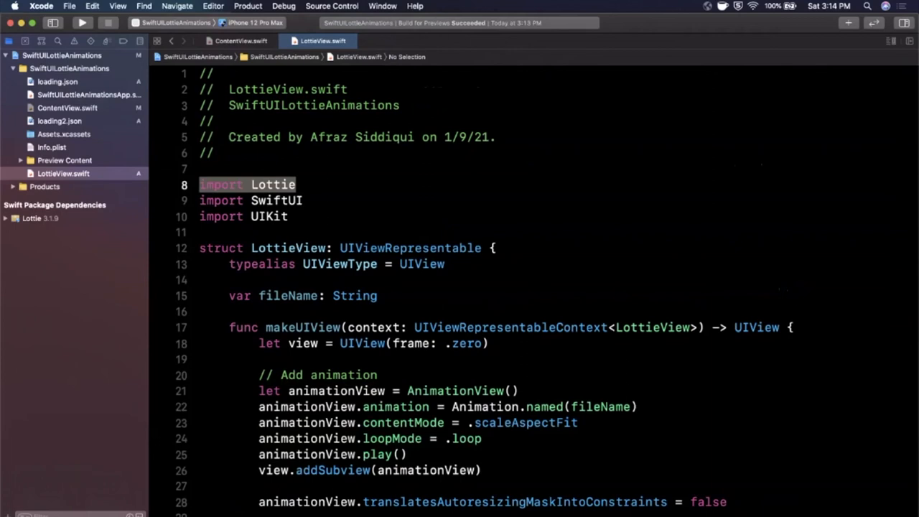
left_click(69, 6)
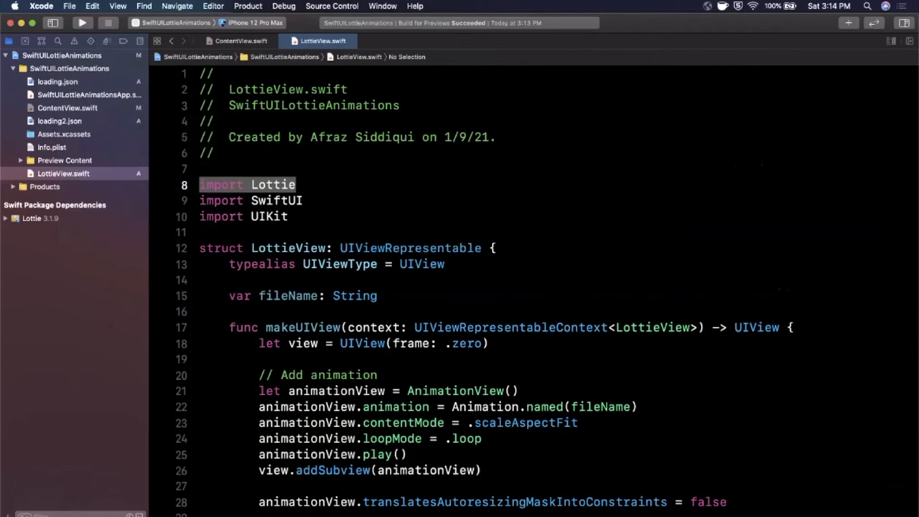
left_click(235, 41)
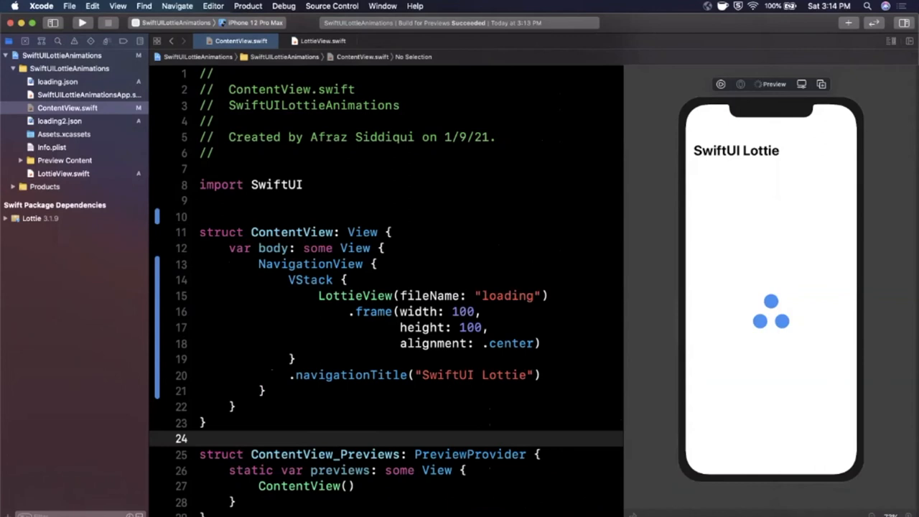
left_click(373, 311)
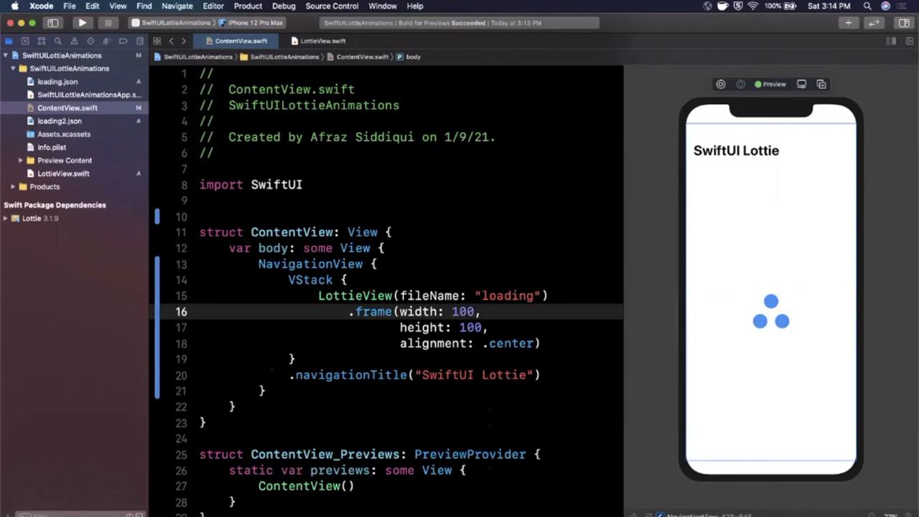